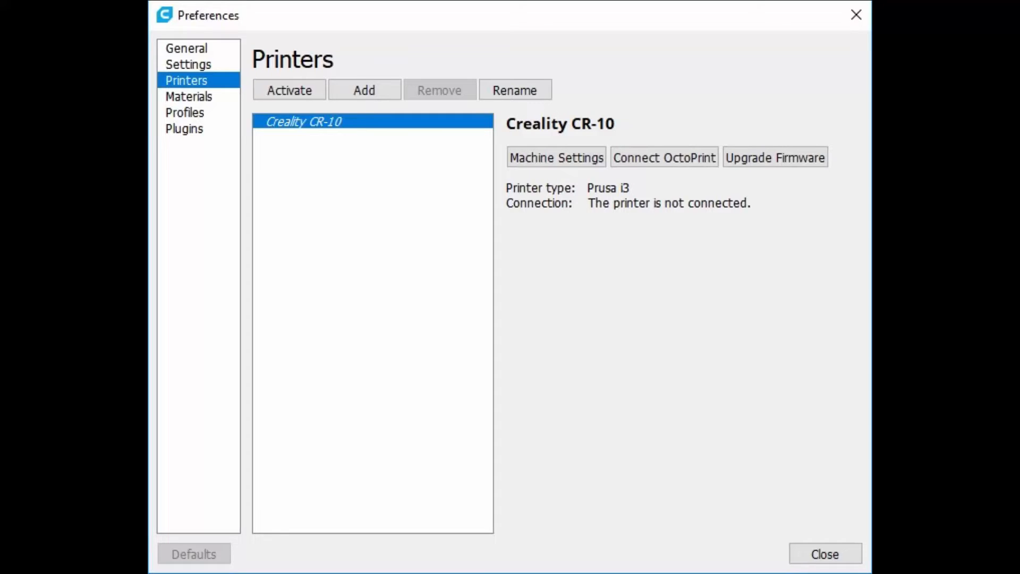
Step: Show the Creality CR-10 machine settings: 295 × 295 × 395 mm build volume, heated bed, Marlin
click(555, 157)
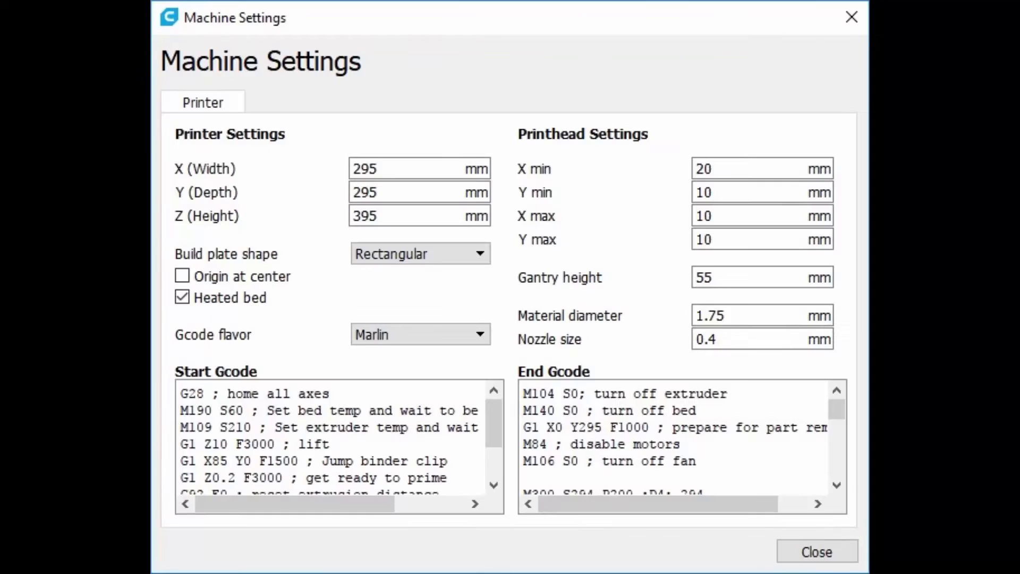